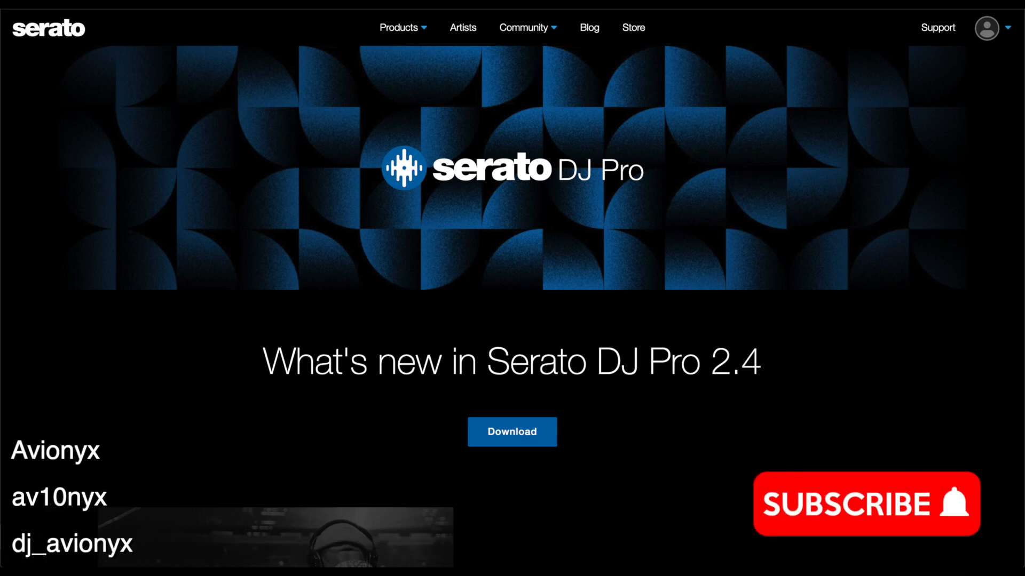
Dismiss the What's new notes, view Setup > Audio, and follow the Install iShowU Audio Capture link
click(866, 503)
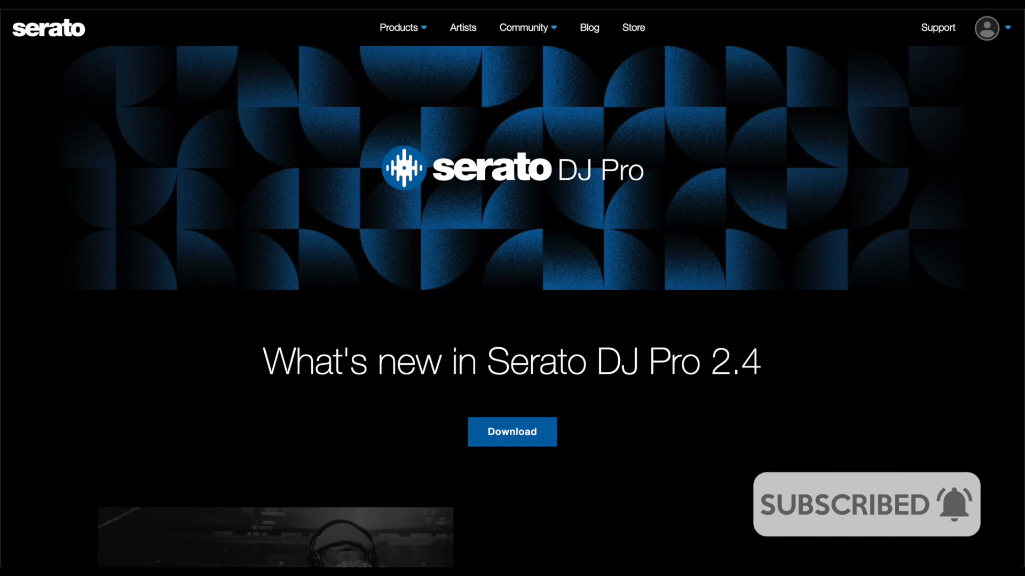
scroll(down, 3)
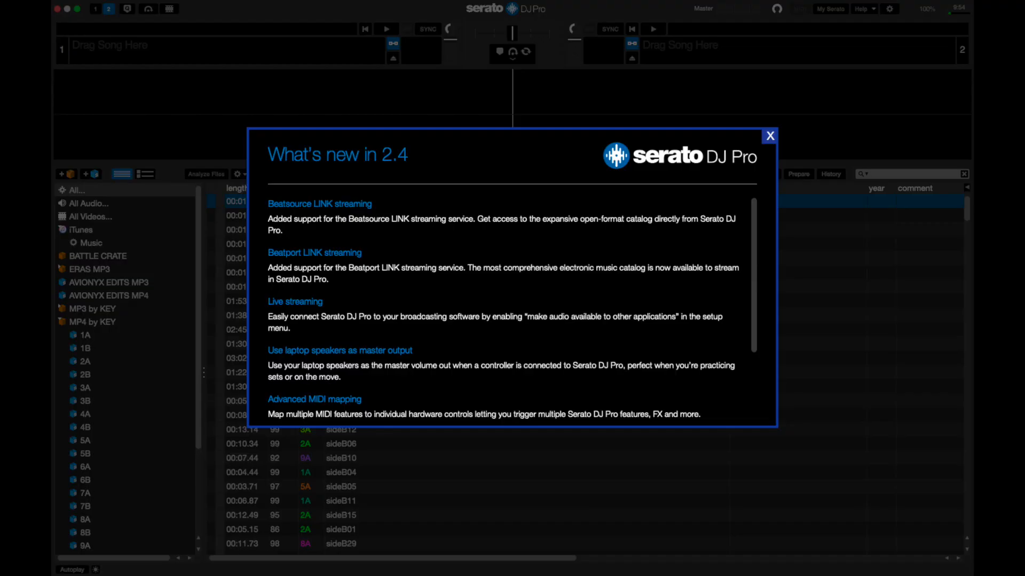
click(770, 136)
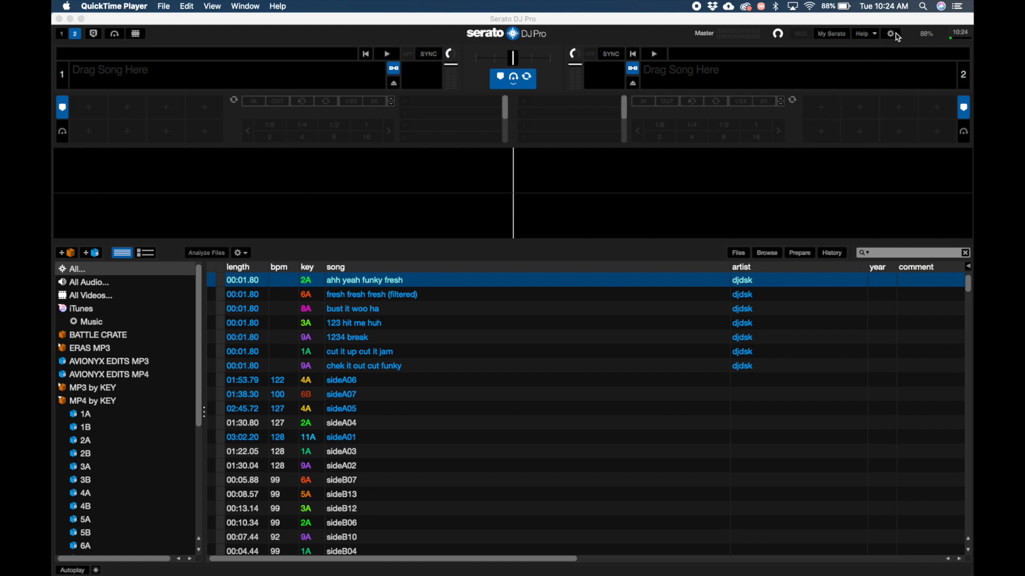
click(889, 33)
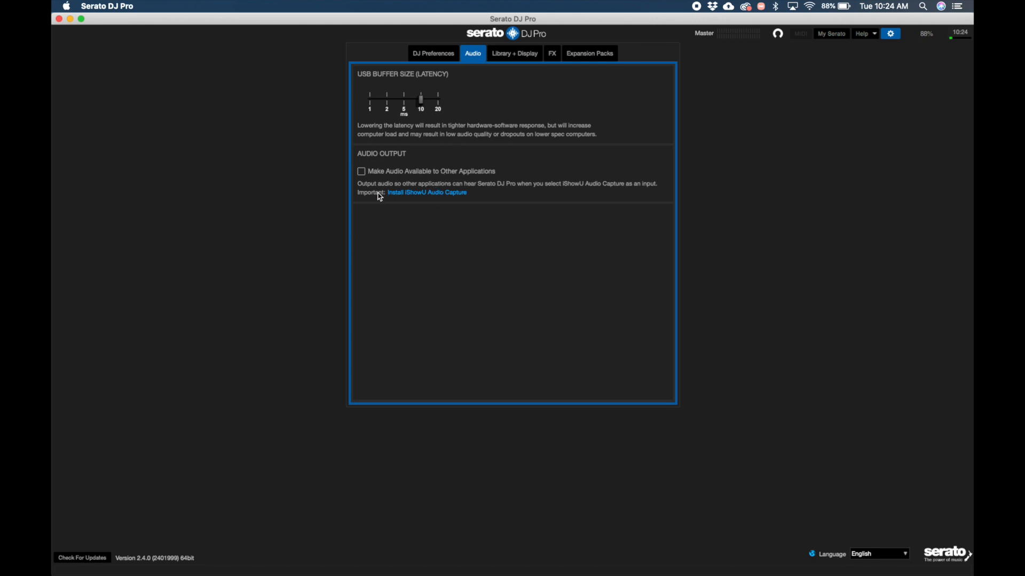
click(427, 192)
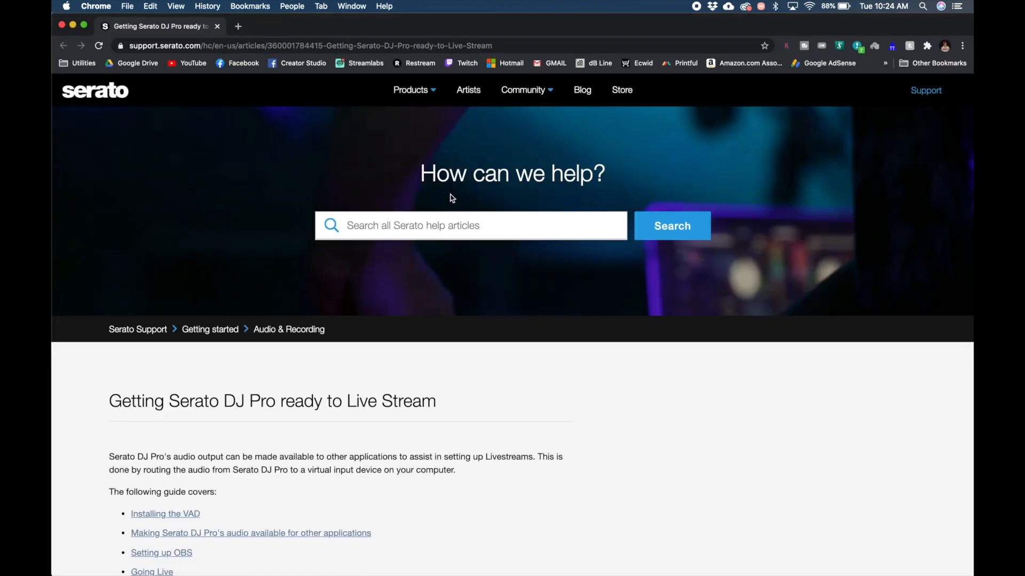
From the Installing the VAD section, go to the developer's 'How to install iShowU Audio Capture' guide
scroll(down, 3)
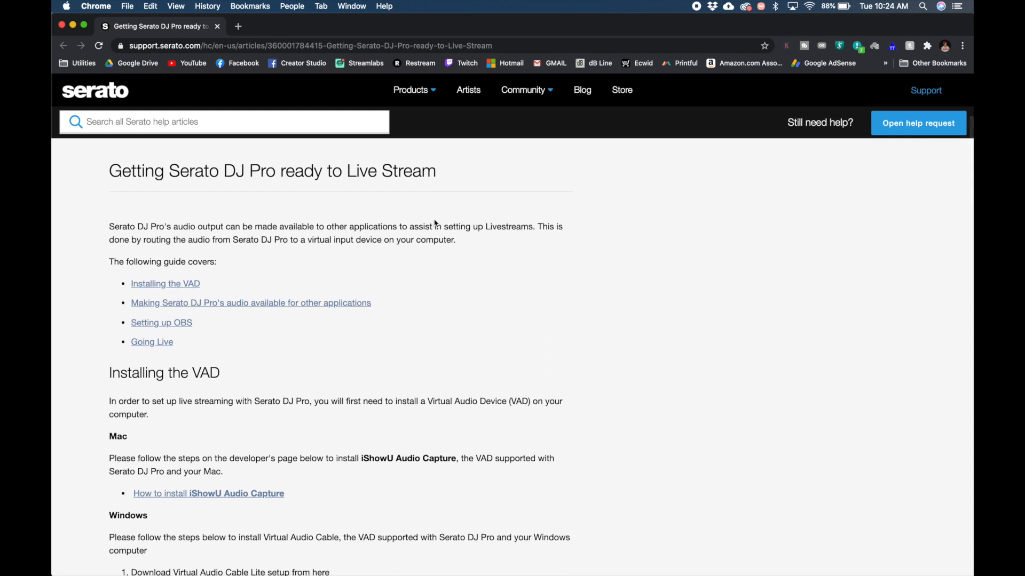
scroll(down, 3)
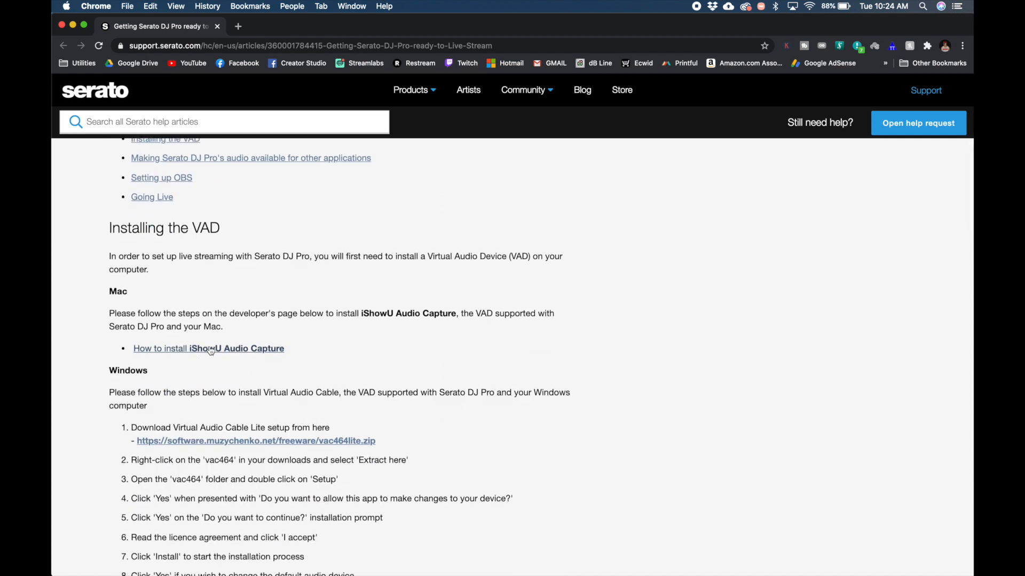
click(208, 348)
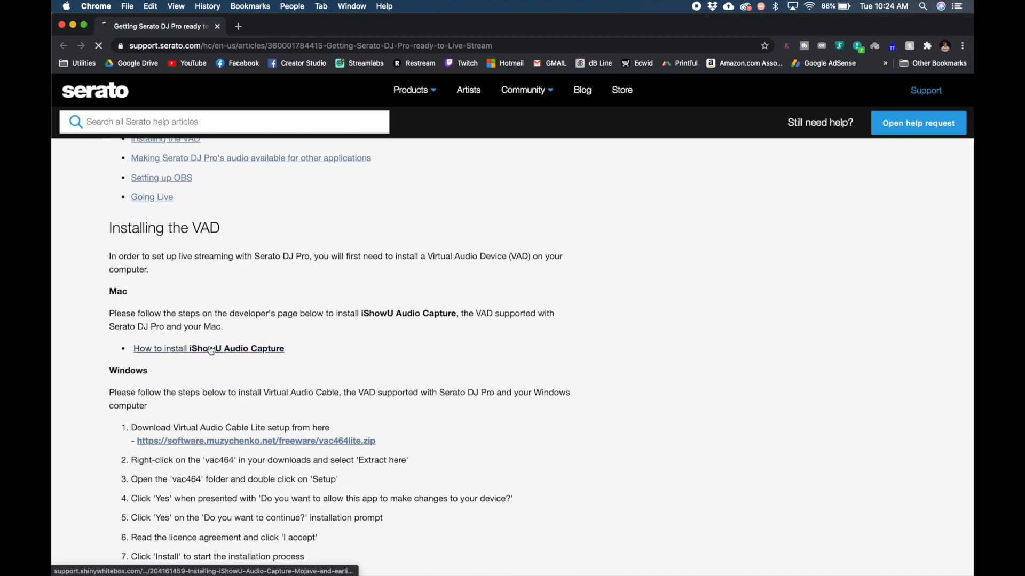
click(208, 348)
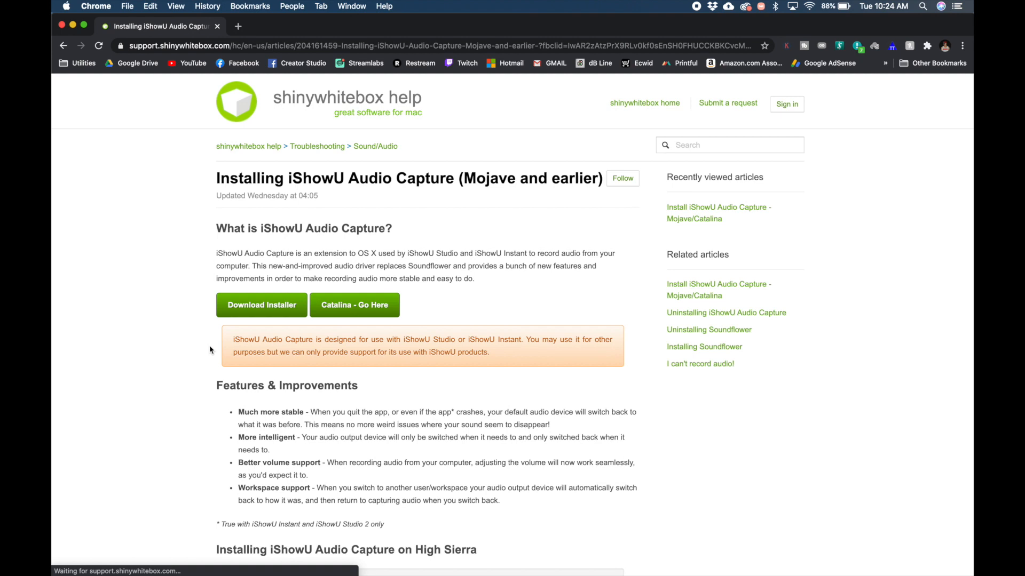
Switch to the Catalina guide and download the Mojave/Catalina installer iShowUAudioCapture-1.0.5.dmg
click(355, 305)
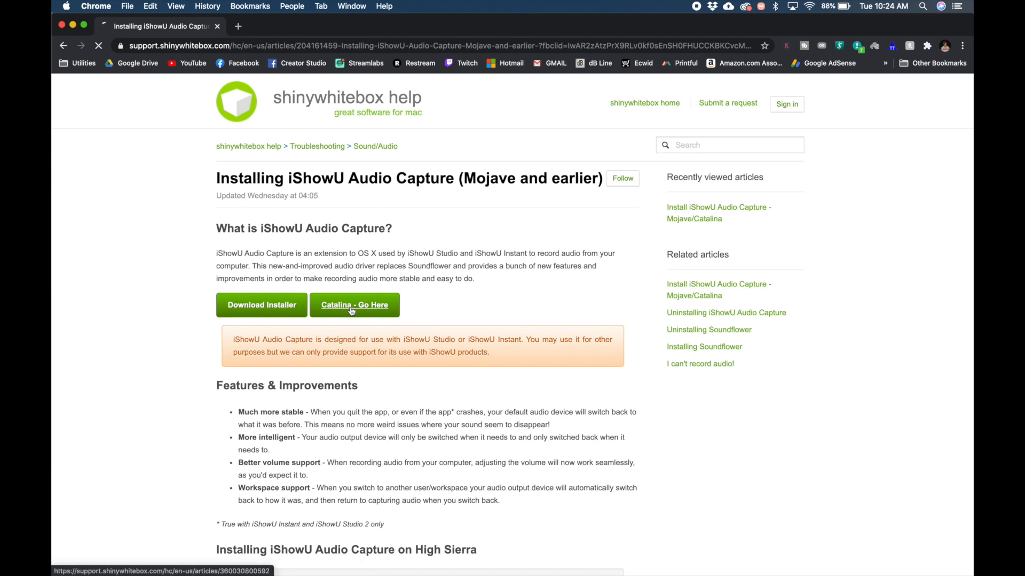
click(355, 305)
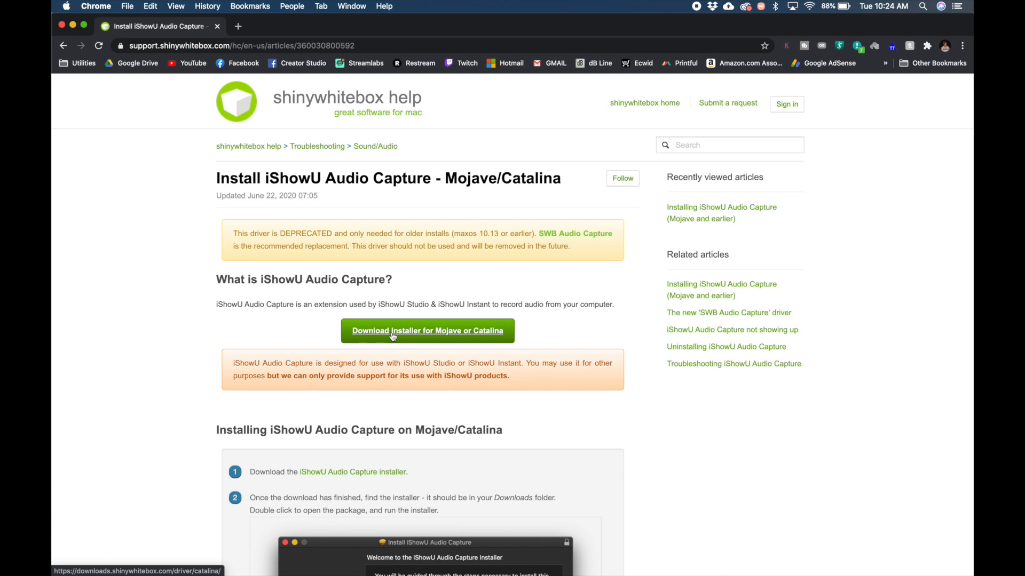
click(426, 330)
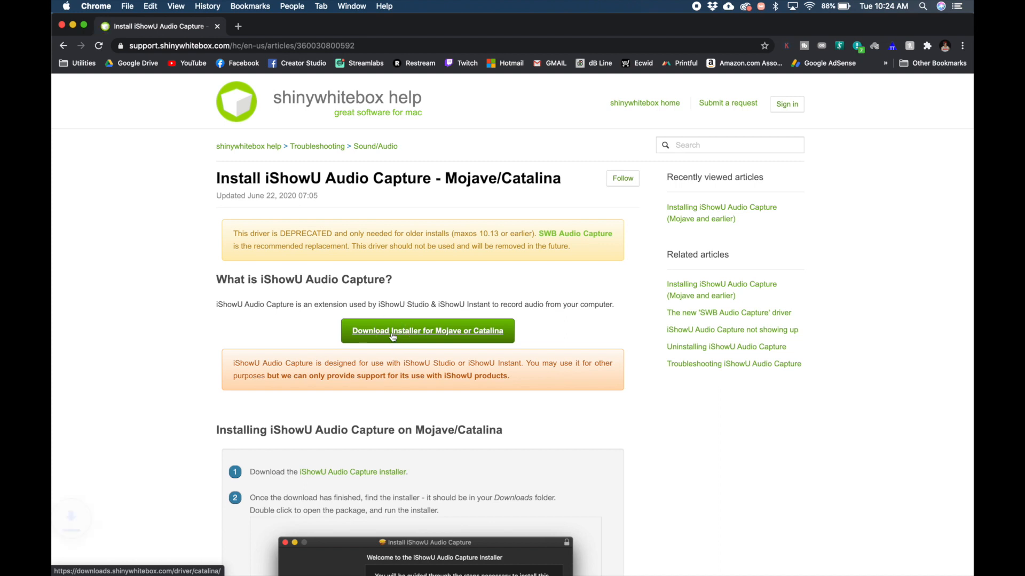
click(427, 331)
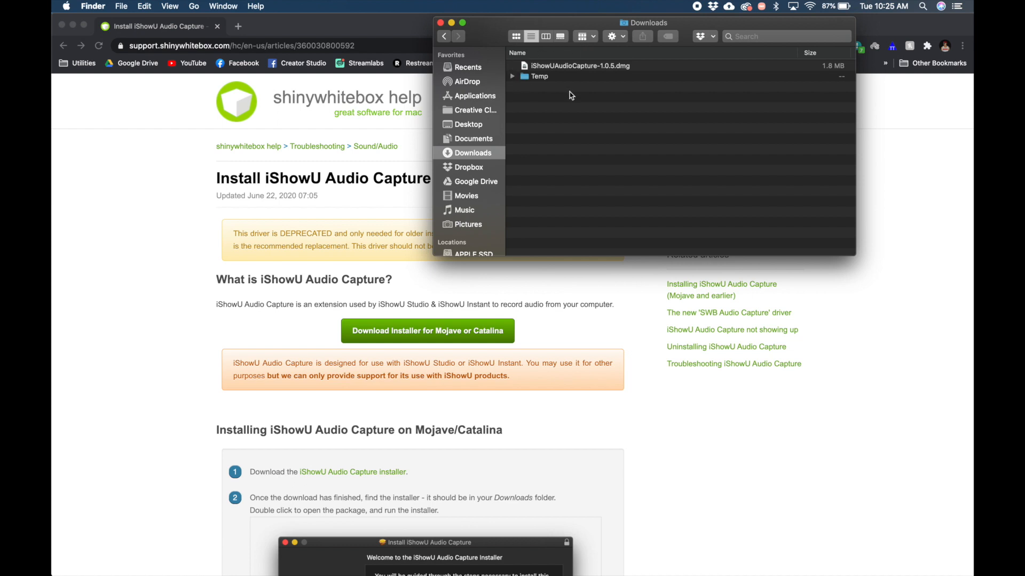
Mount iShowUAudioCapture-1.0.5.dmg from Downloads and launch iShowU Audio Capture-1.0.5.pkg
click(578, 65)
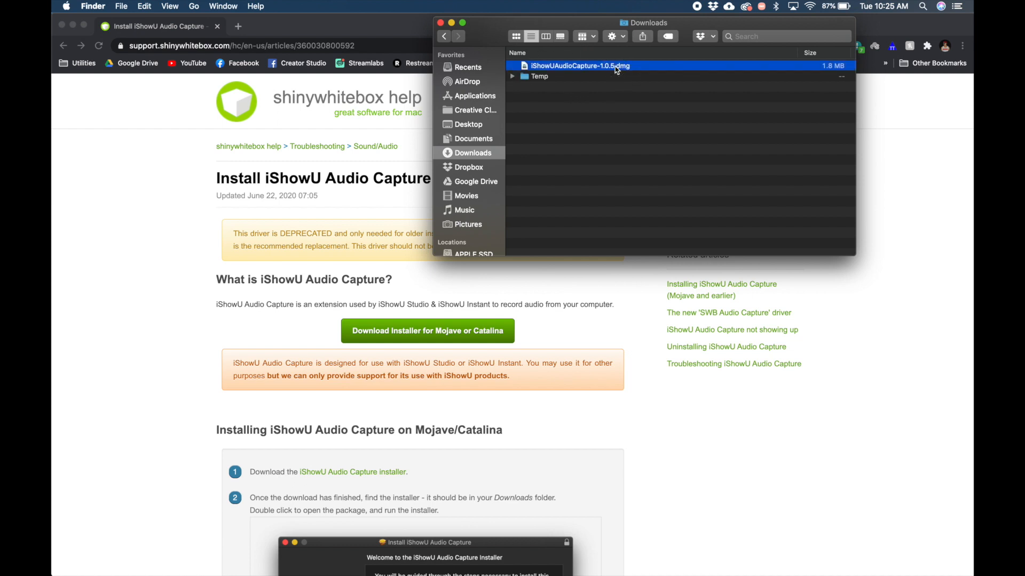
double_click(579, 65)
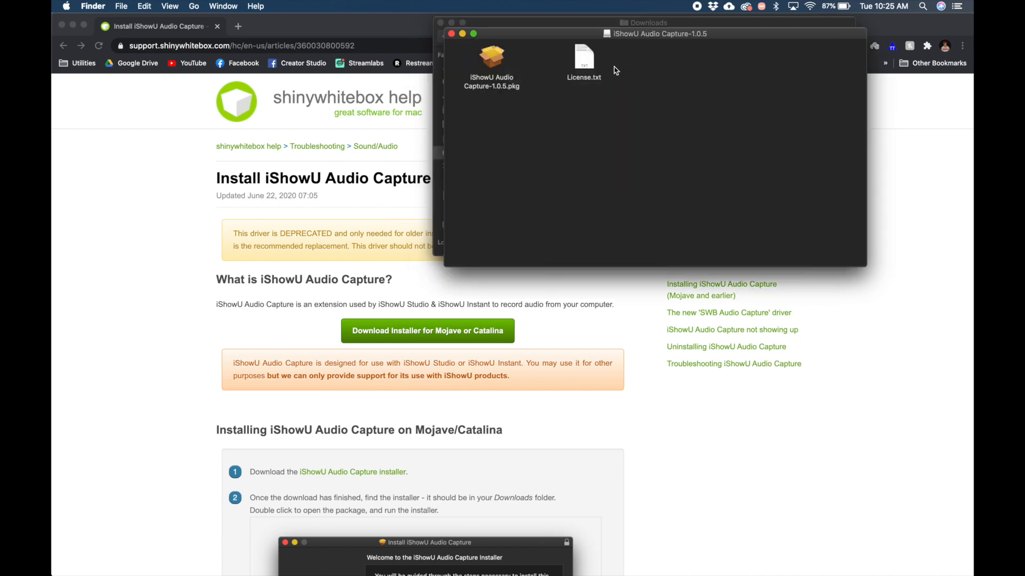
click(491, 59)
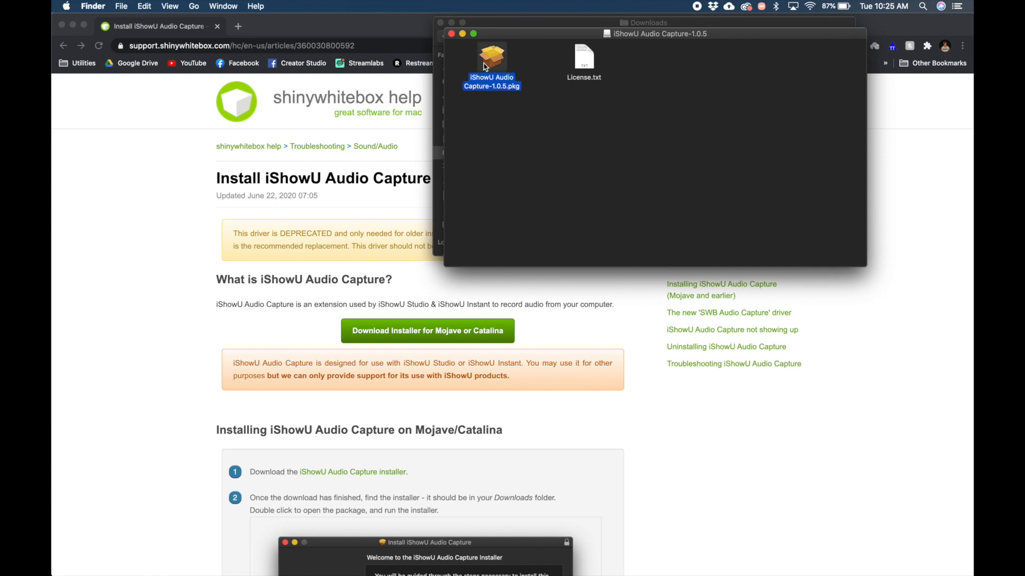
double_click(491, 58)
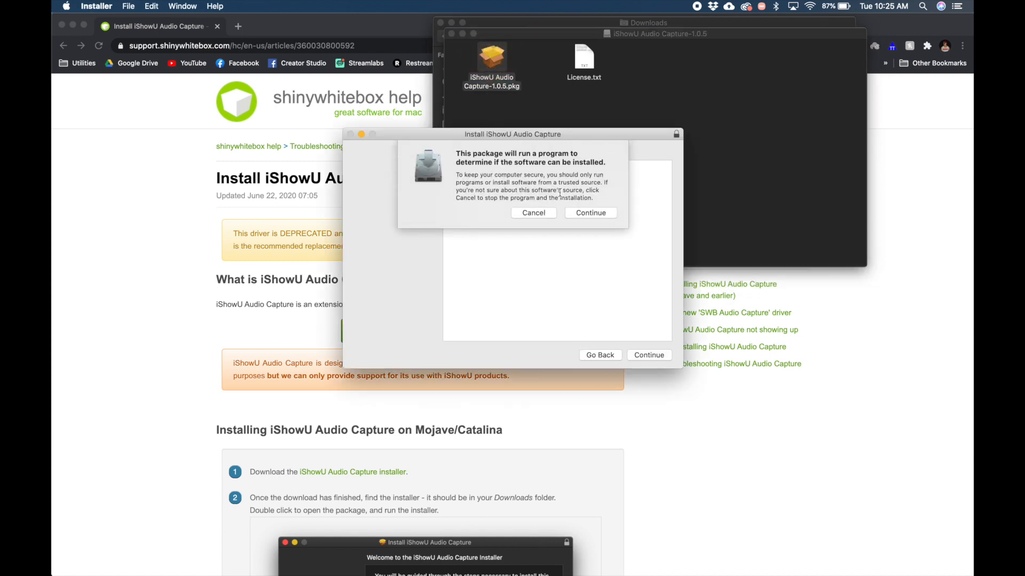
Advance the installer past its Introduction and the passed Problem Checks
click(589, 213)
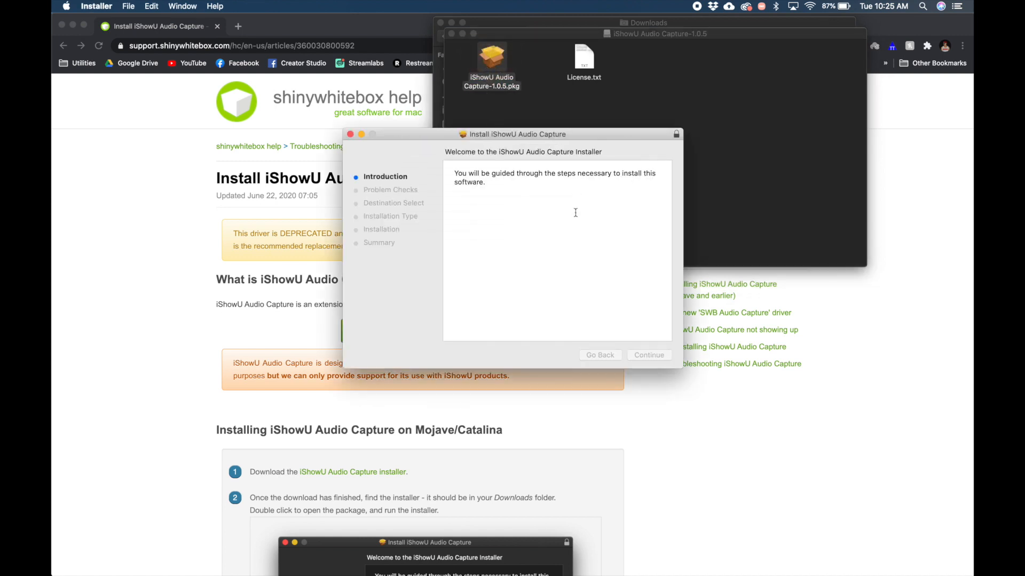
click(647, 355)
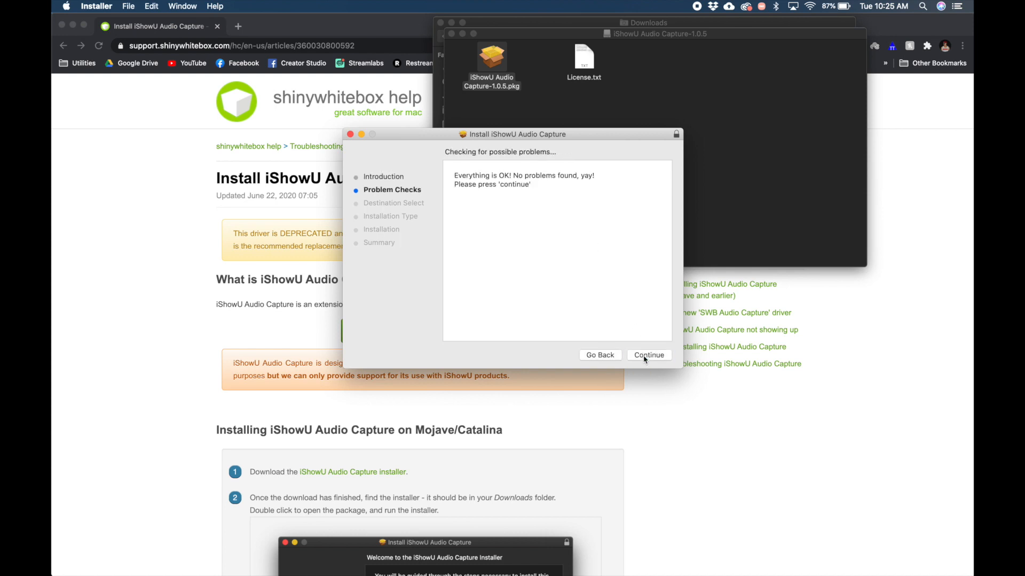
mouse_move(545, 222)
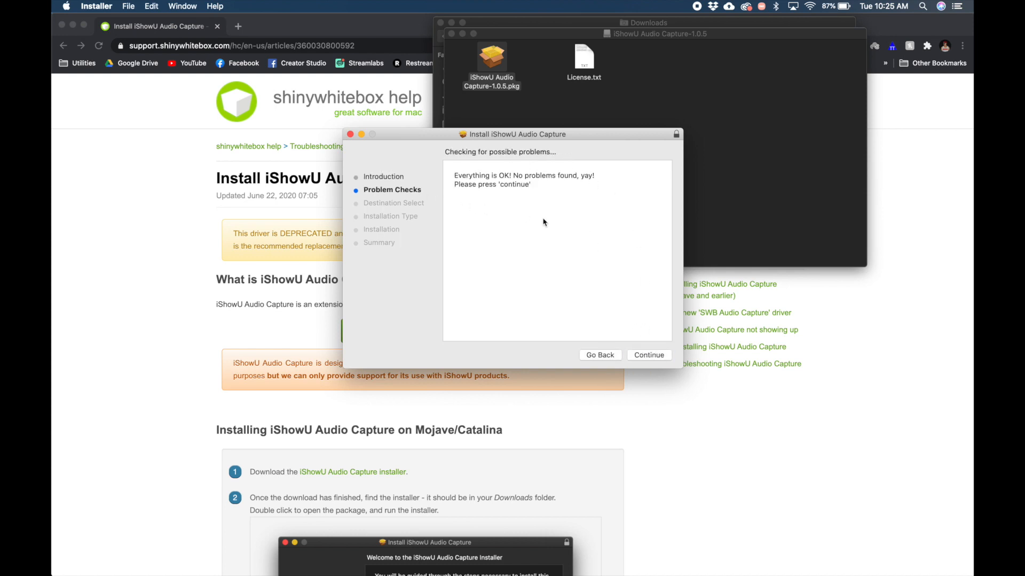
click(648, 354)
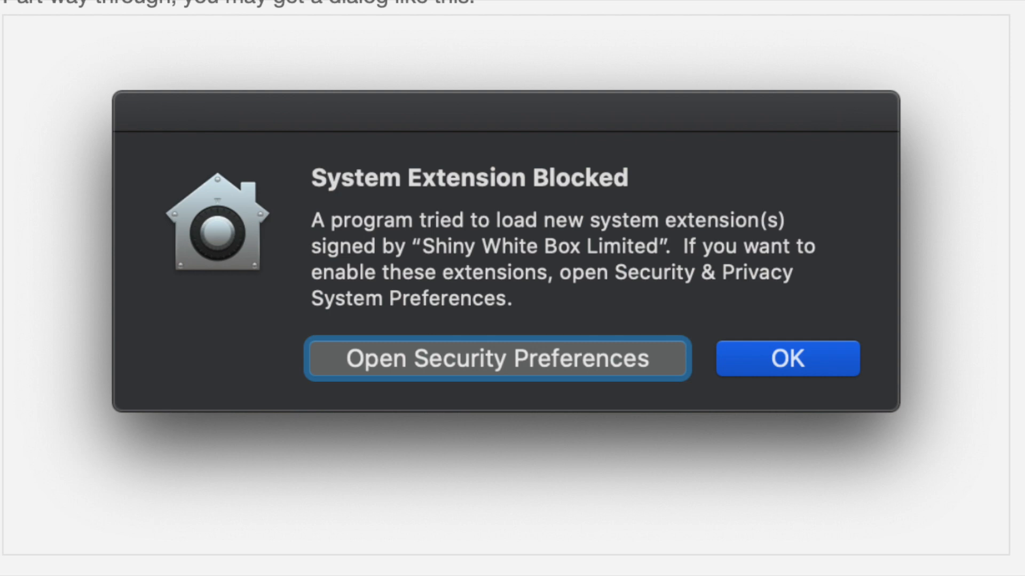
Answer the System Extension Blocked warning for the Shiny White Box Limited extension
click(496, 358)
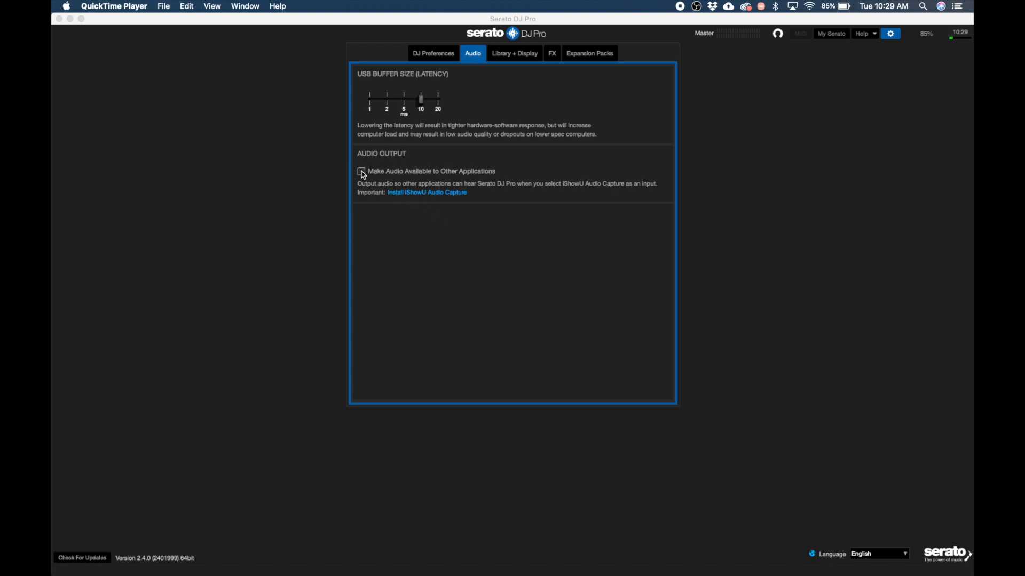
Tick Make Audio Available to Other Applications in Serato's Audio settings
click(361, 171)
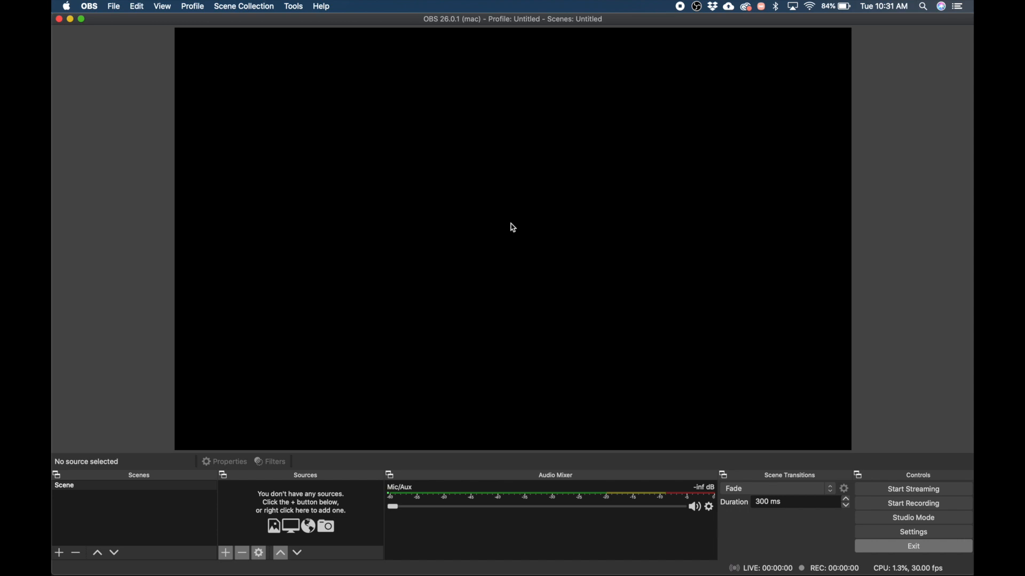
mouse_move(326, 407)
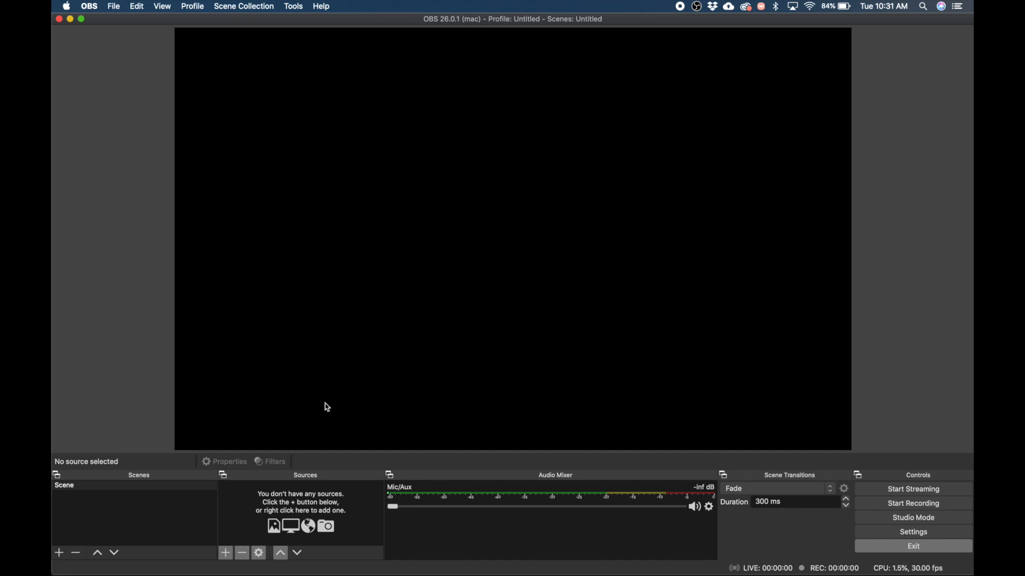
Bring up the add-source list under OBS's Sources panel
click(225, 553)
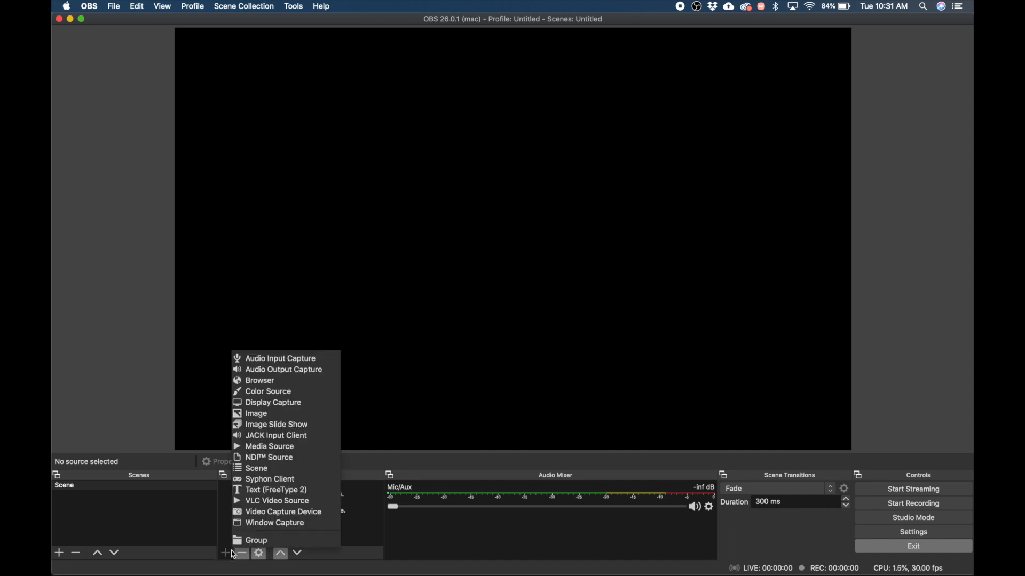
mouse_move(281, 359)
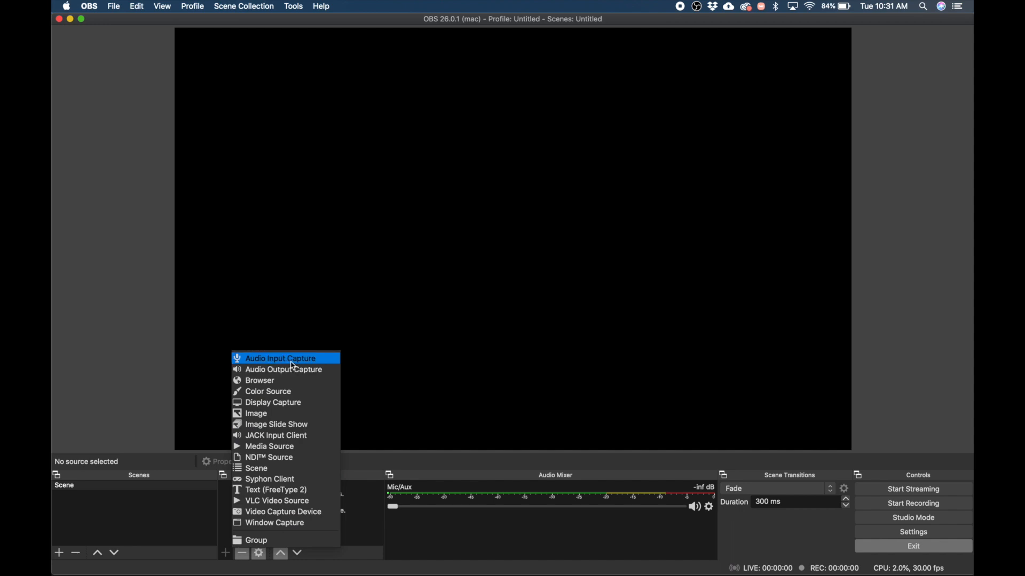
Add an Audio Input Capture named 'Serato' using the iShowU Audio Capture device, then play track sideA06
click(280, 359)
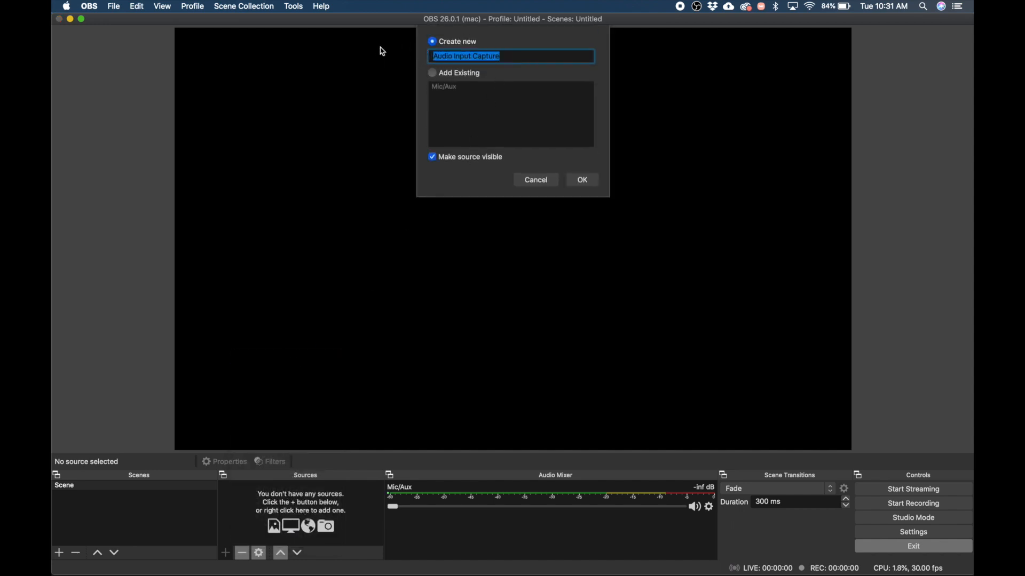
text(Serato)
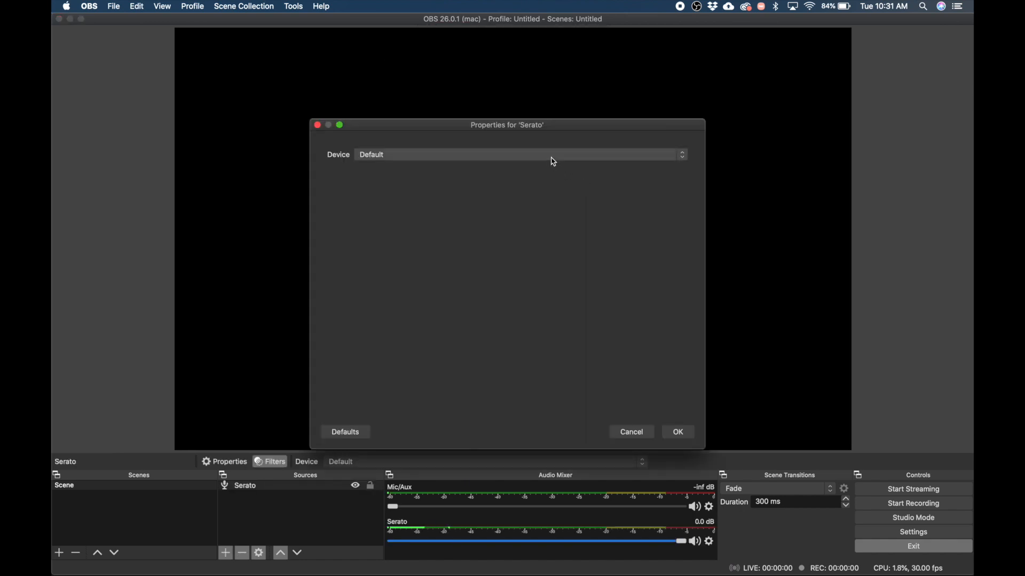
click(517, 154)
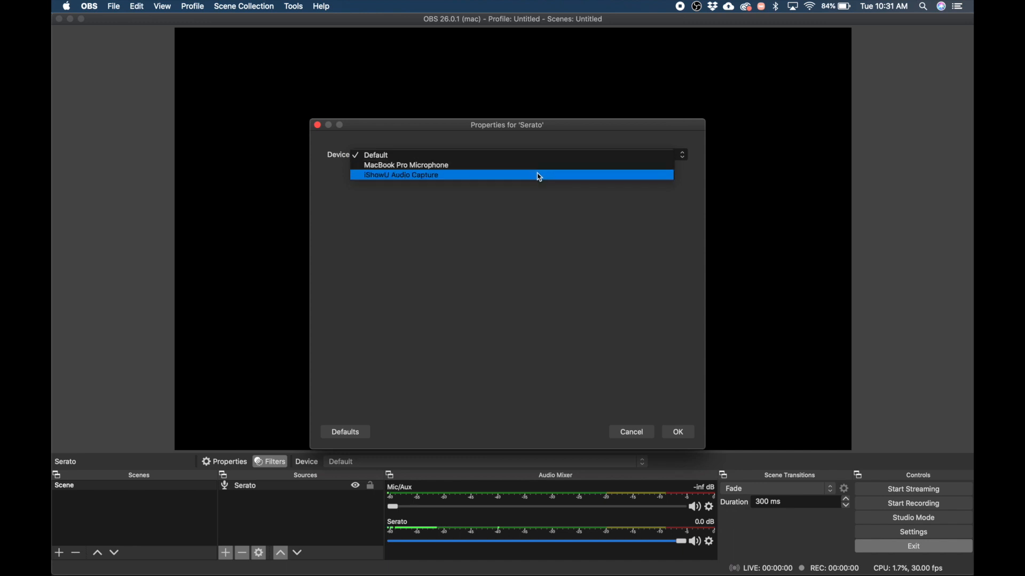
click(400, 175)
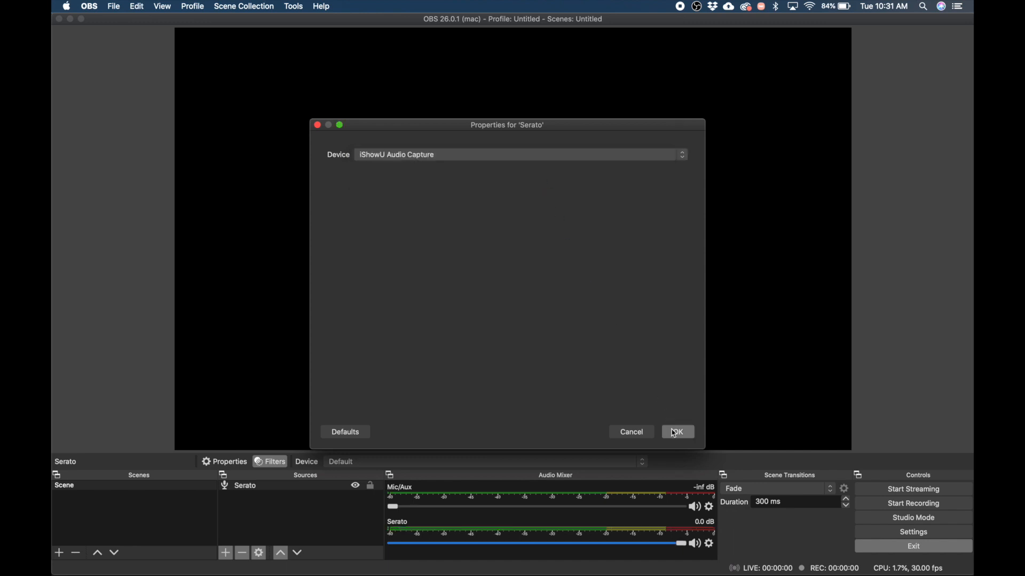
click(677, 432)
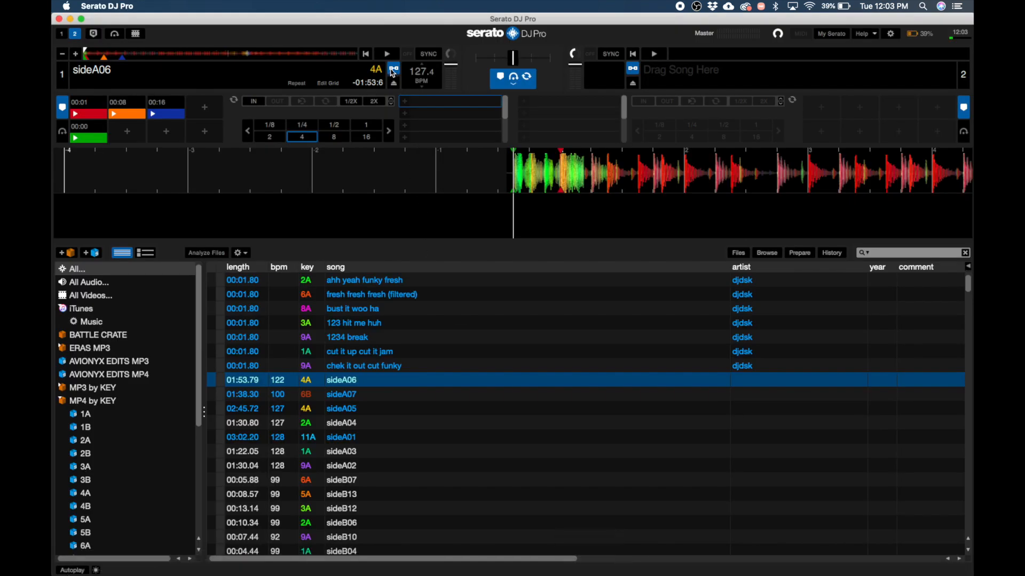
click(386, 54)
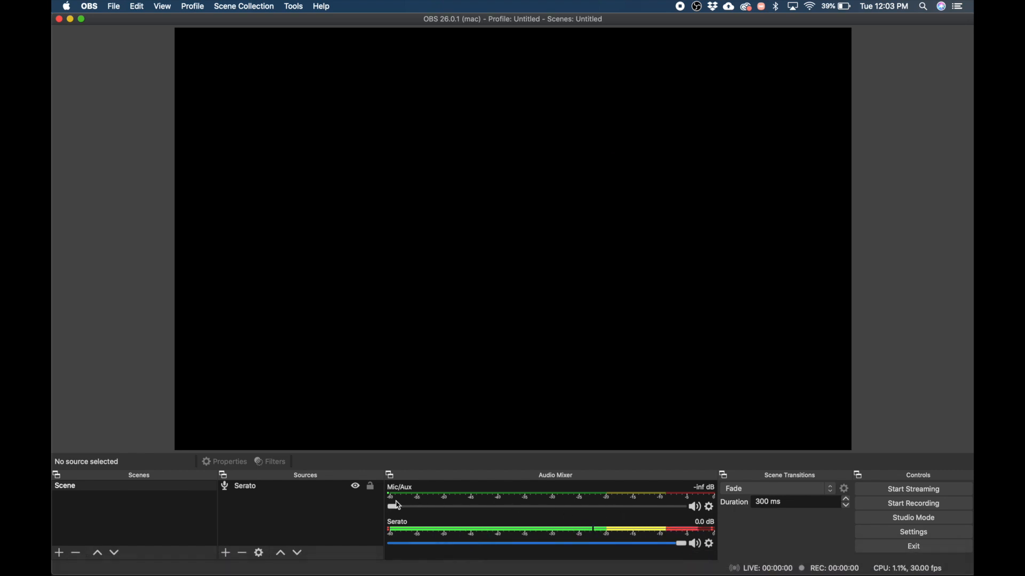
Lower the Serato channel's volume in the Audio Mixer to about -6.8 dB
drag(680, 543, 658, 543)
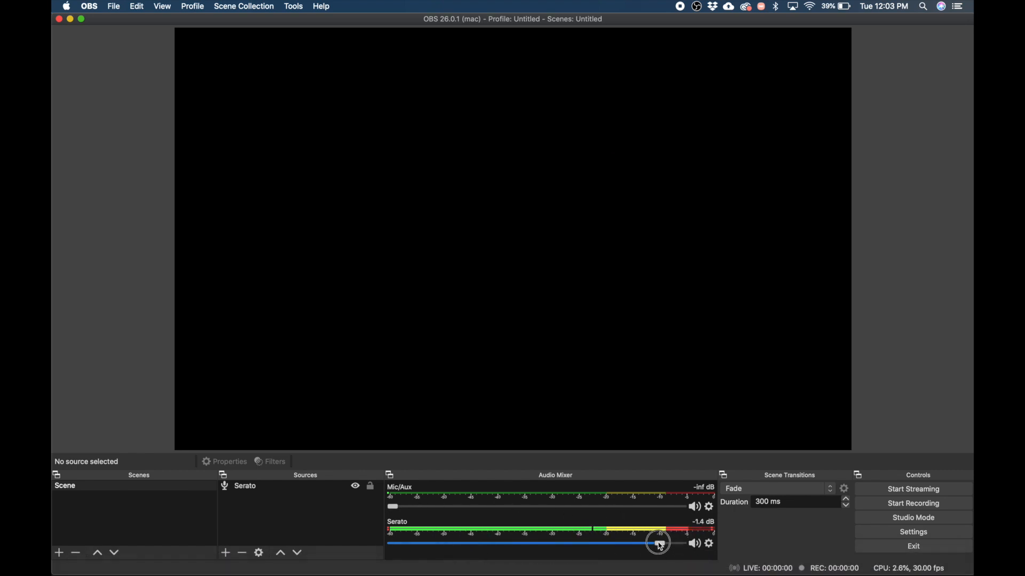
drag(658, 543, 602, 543)
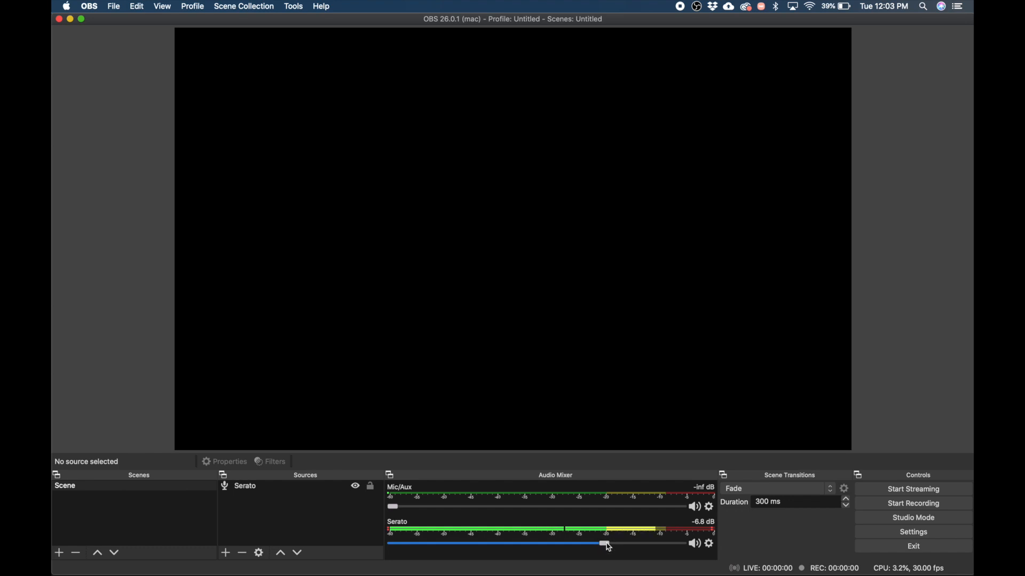